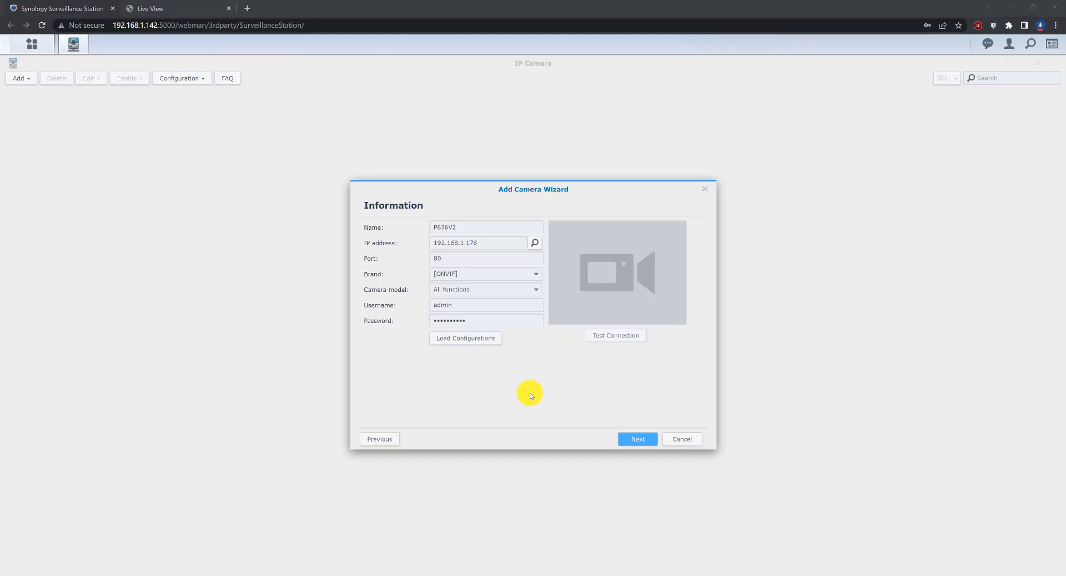
mouse_move(337, 251)
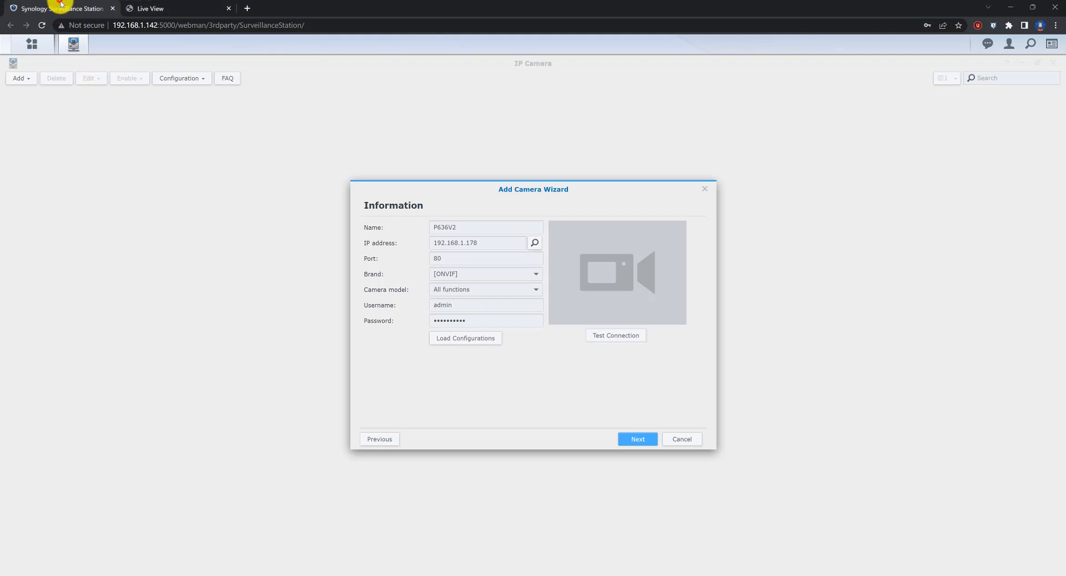
mouse_move(392, 271)
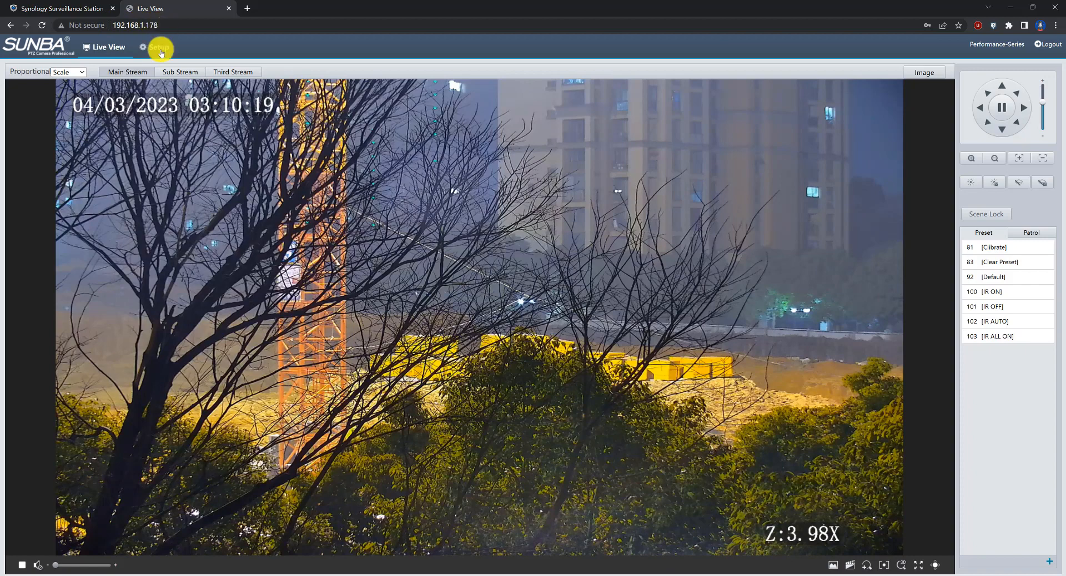
Step: Confirm the camera's HTTP port is 80 in its network settings and return to Surveillance Station
click(158, 46)
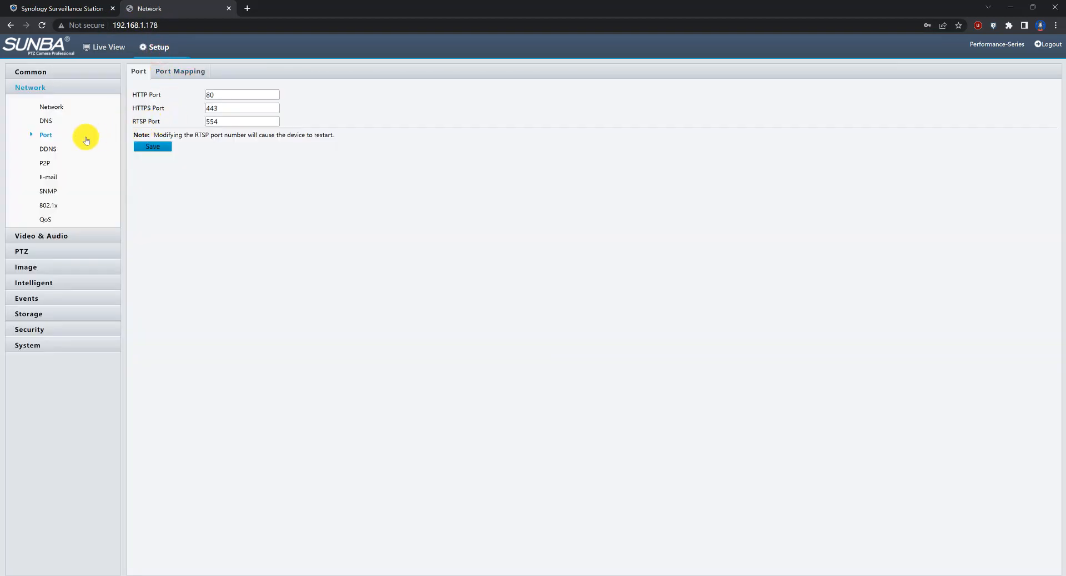
mouse_move(32, 90)
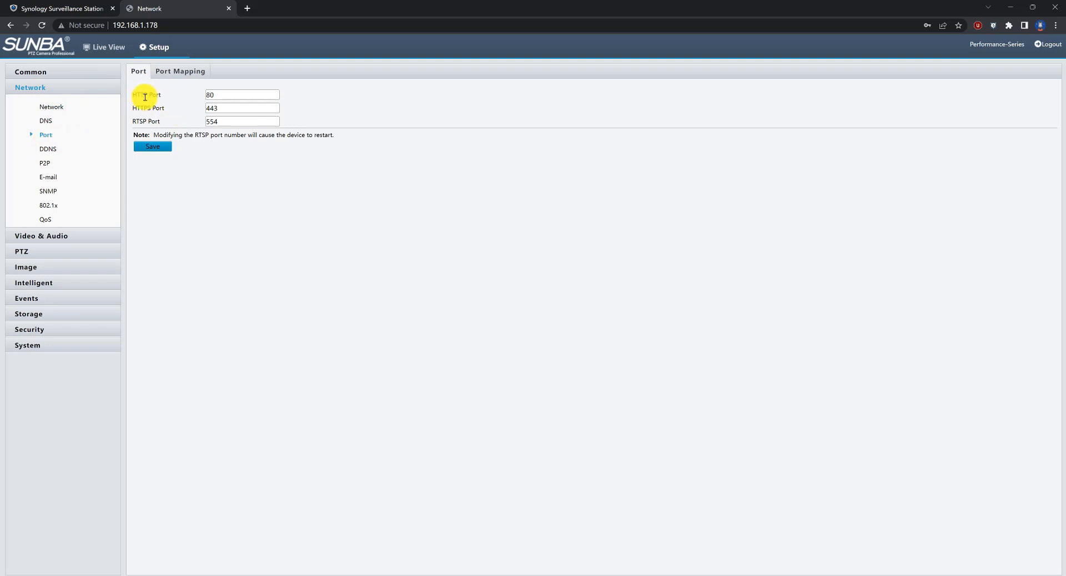
mouse_move(171, 99)
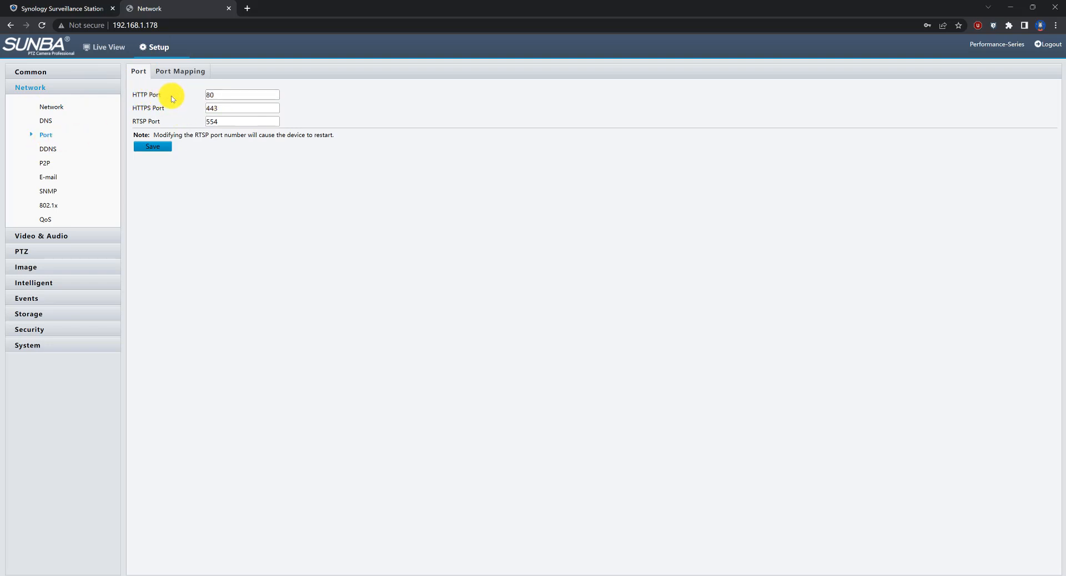
click(241, 94)
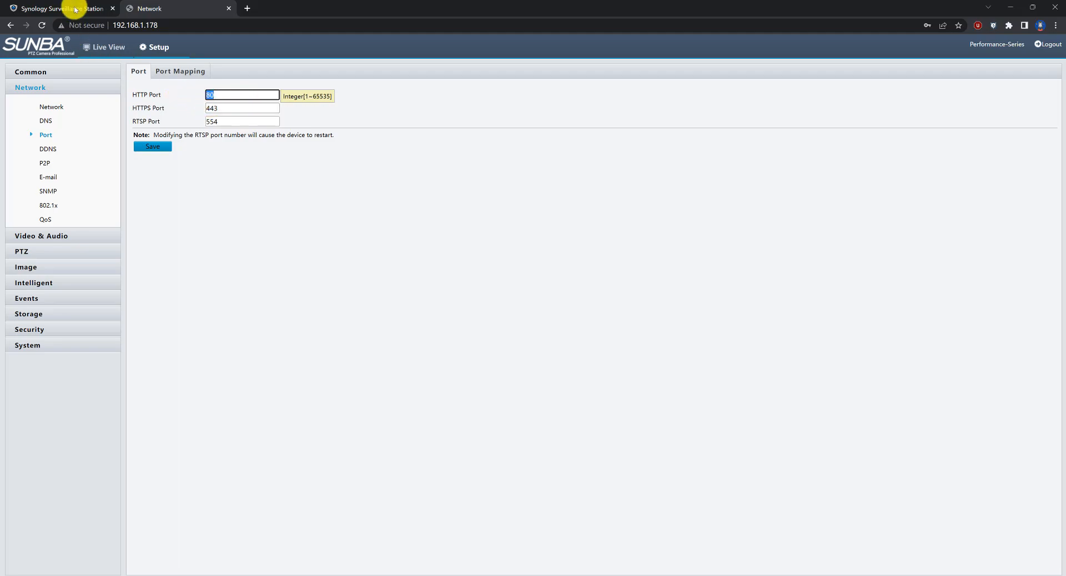
click(61, 8)
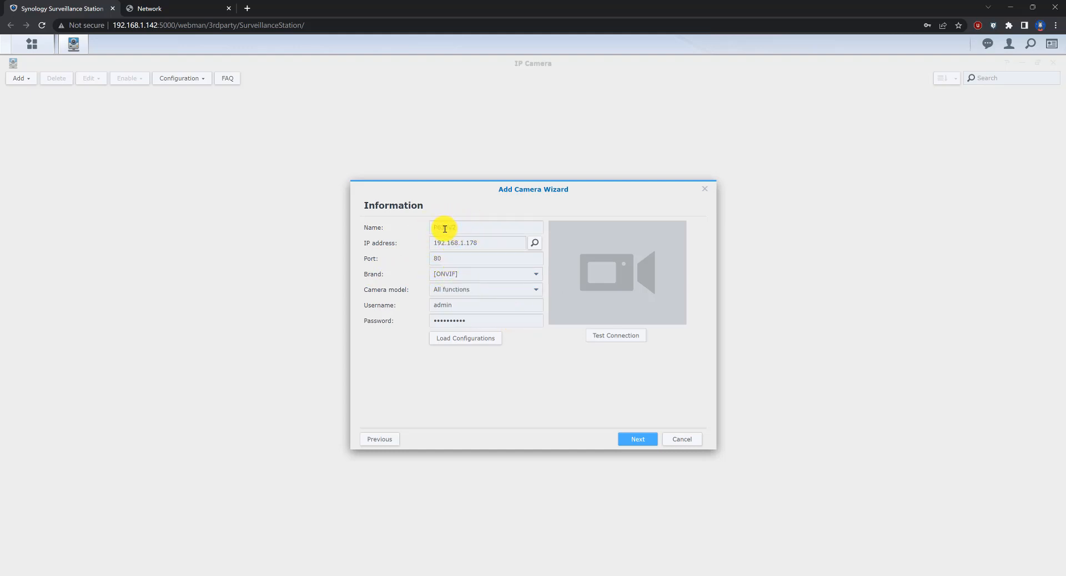
Step: Name the camera P636V2 and run the connection test in the add-camera wizard
text(P636V2)
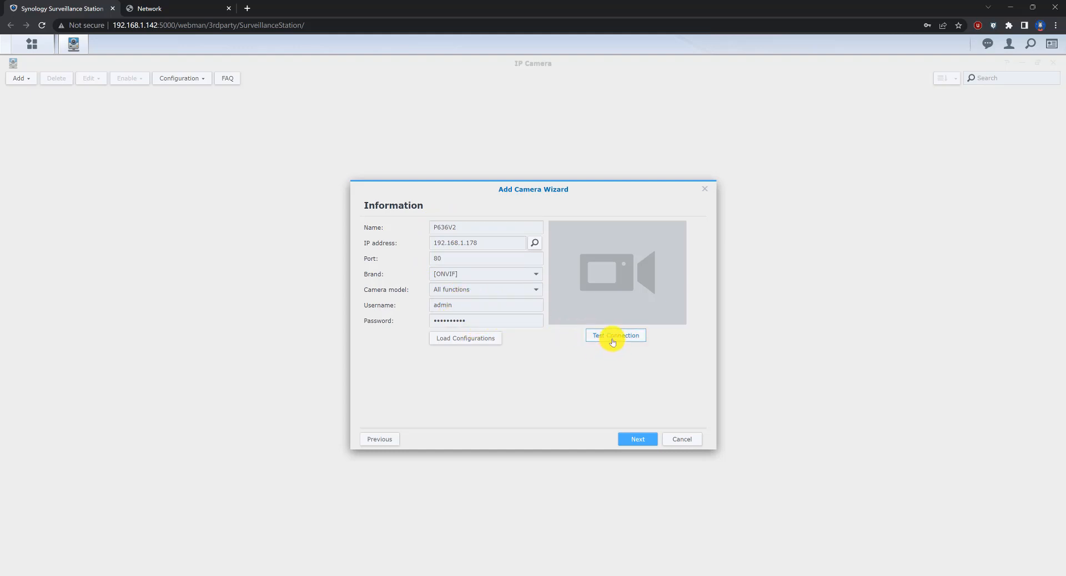
click(615, 335)
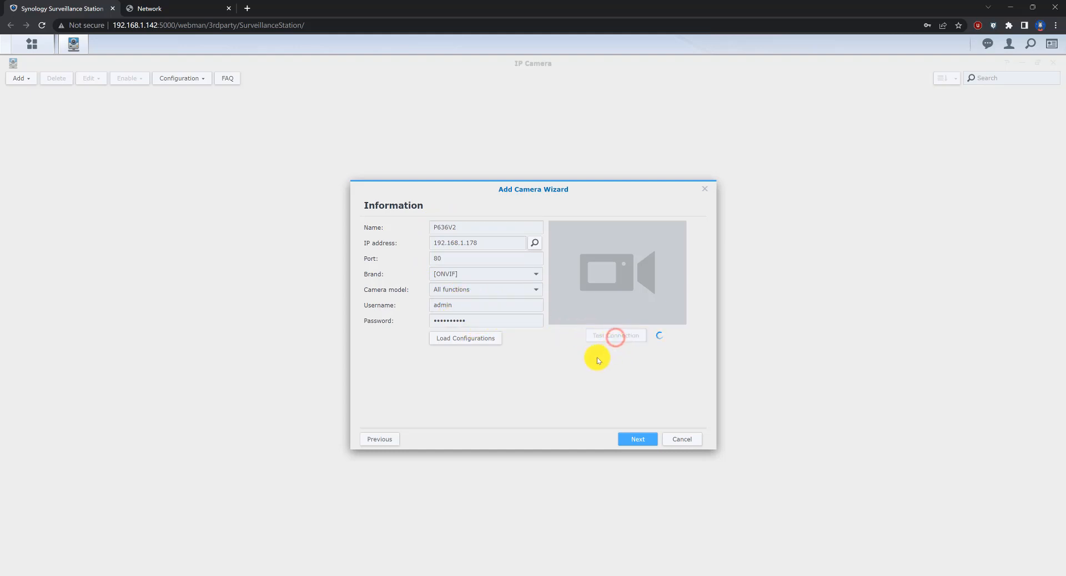
mouse_move(544, 338)
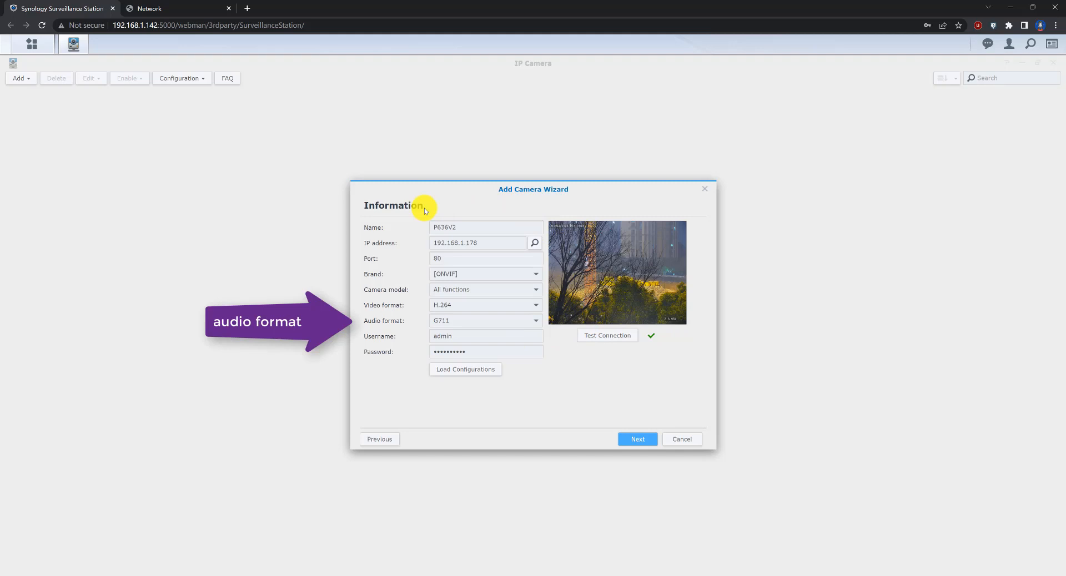
mouse_move(552, 273)
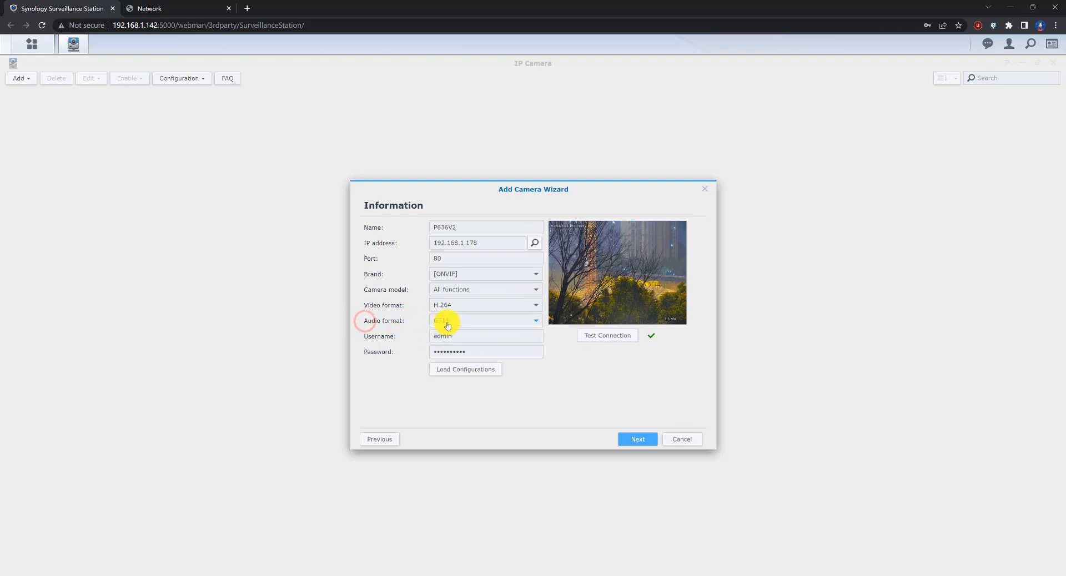
Step: Review the available audio formats for the camera in the wizard
click(485, 320)
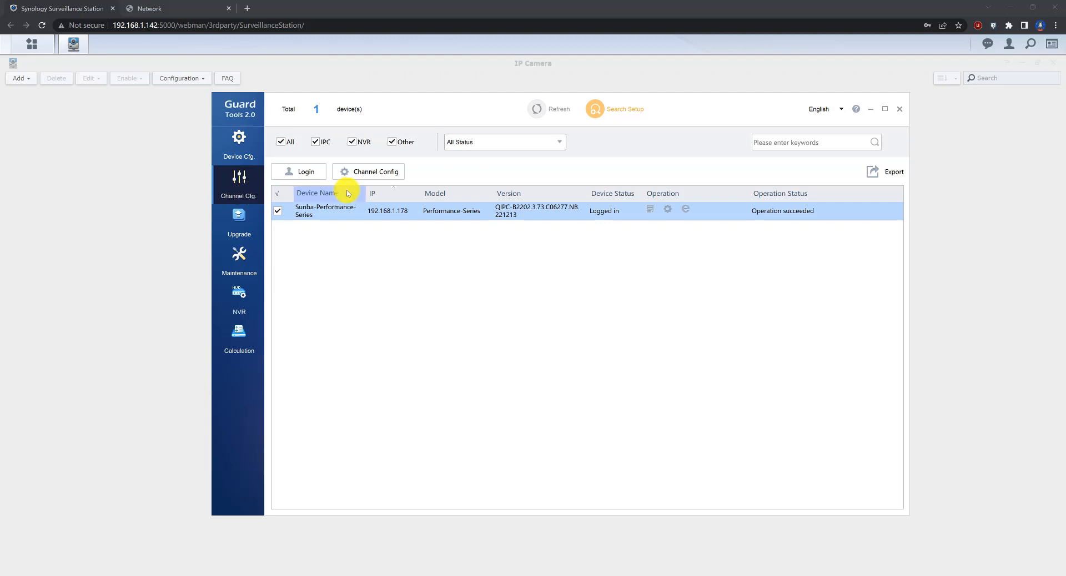
Step: Show the camera's audio channel settings in Guard Tools 2.0
click(374, 171)
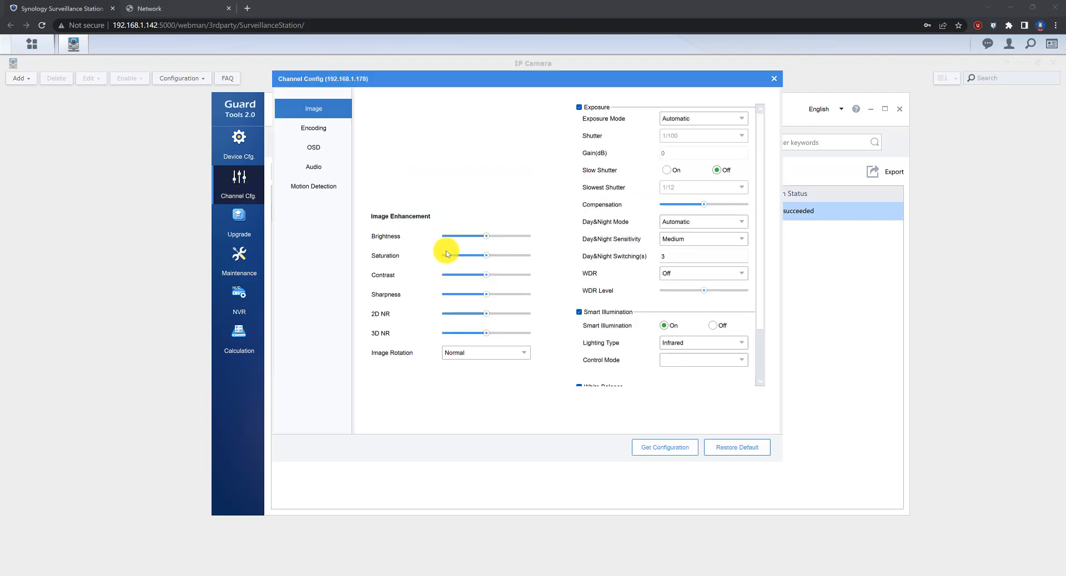
click(313, 167)
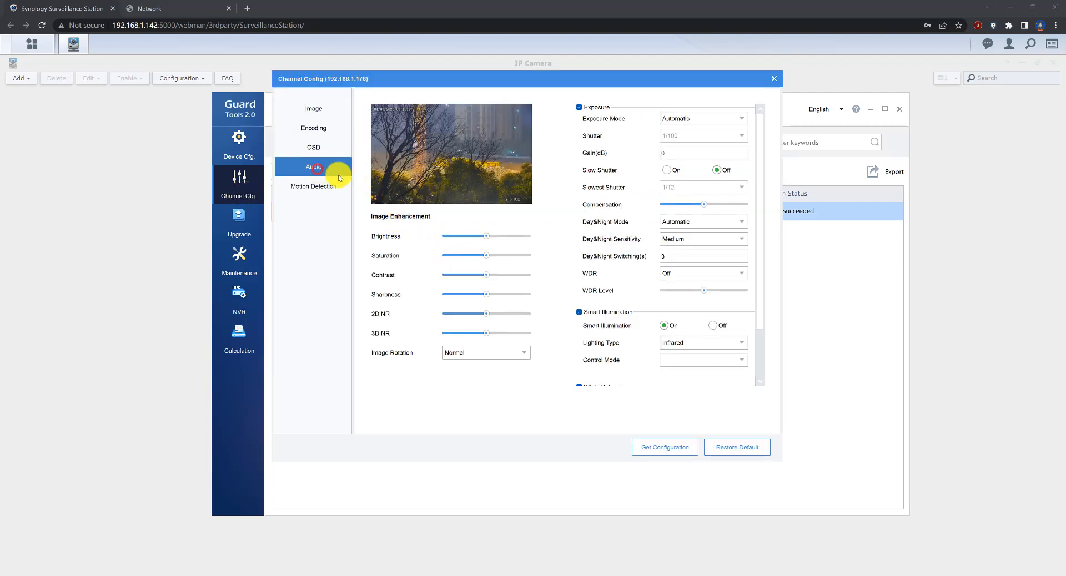
click(313, 168)
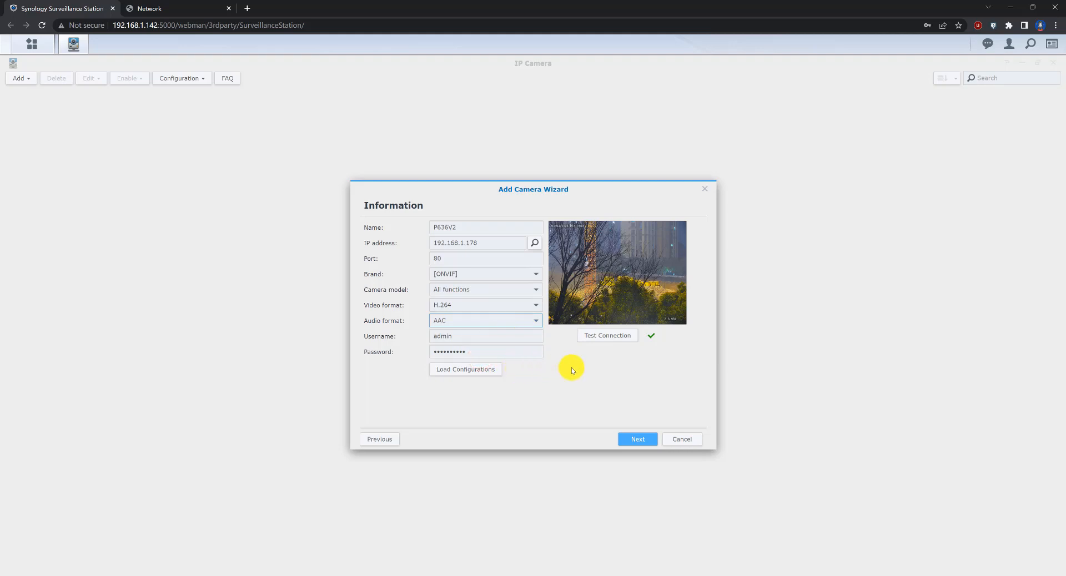
mouse_move(557, 362)
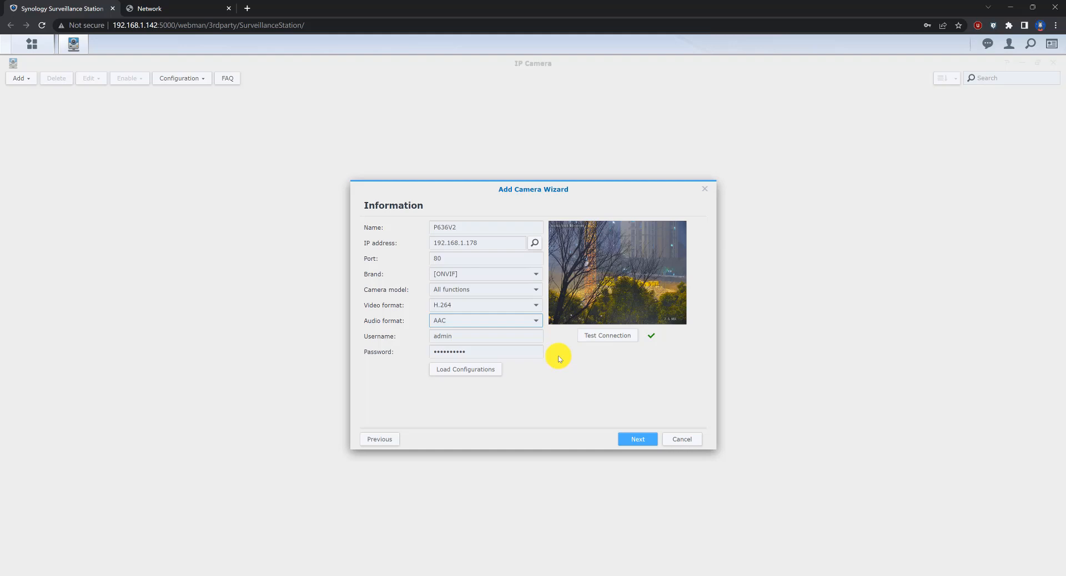
mouse_move(563, 386)
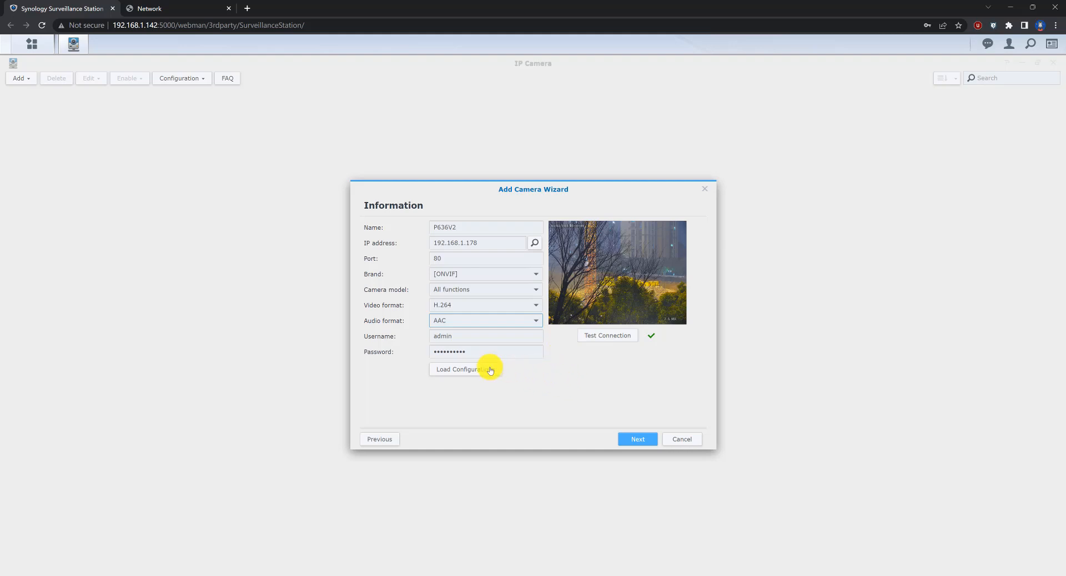
Step: Load the camera's configurations with H.264 video and AAC audio into the wizard
click(465, 368)
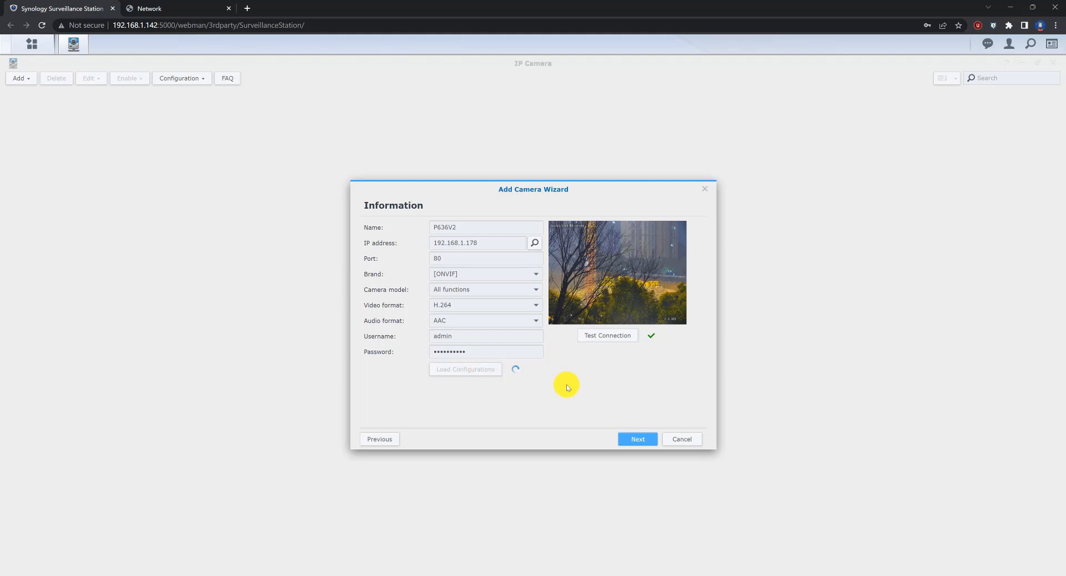
mouse_move(586, 374)
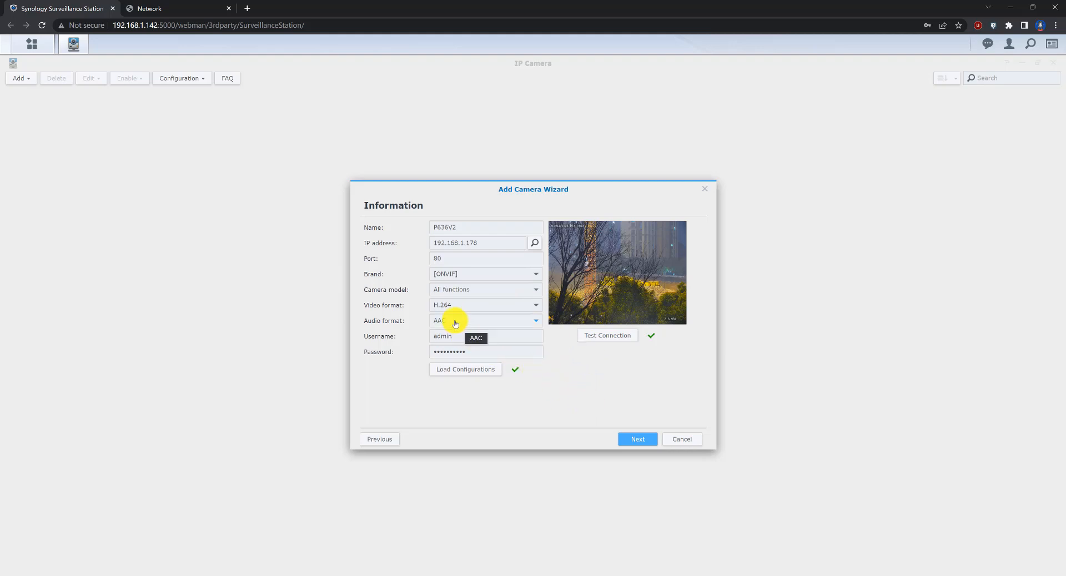
mouse_move(368, 322)
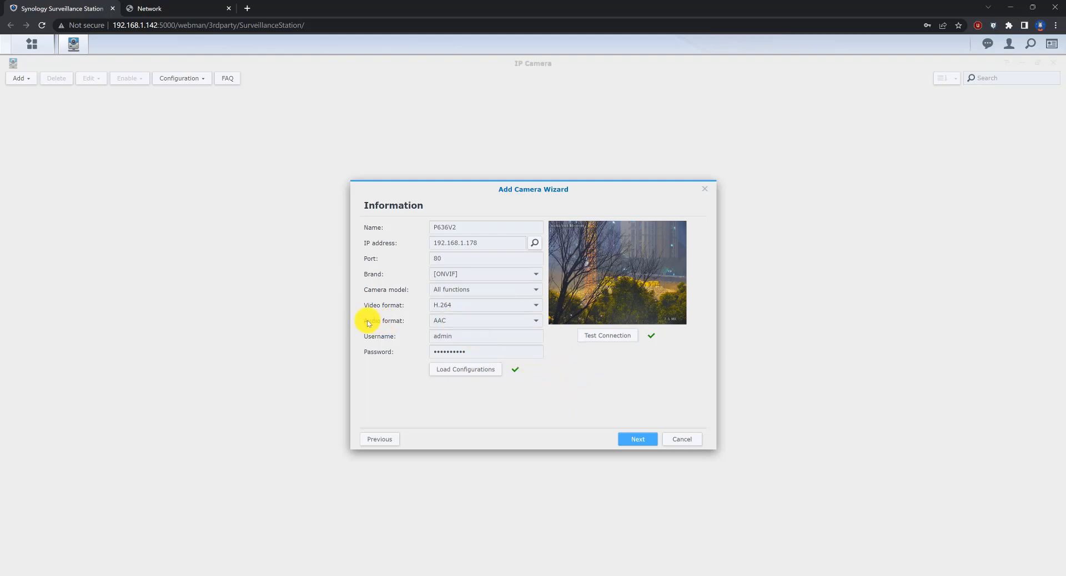
mouse_move(368, 324)
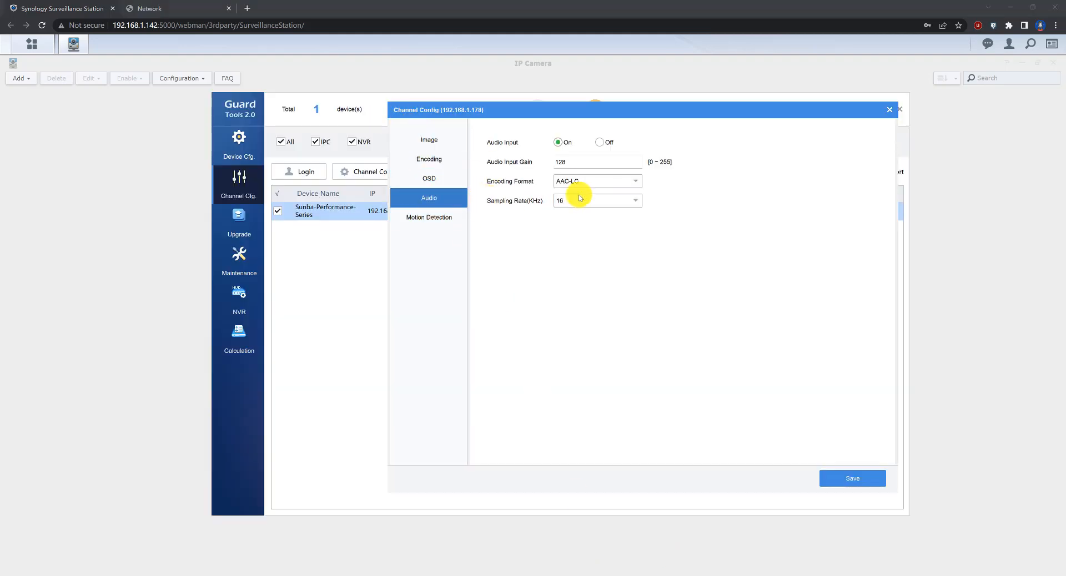
mouse_move(494, 185)
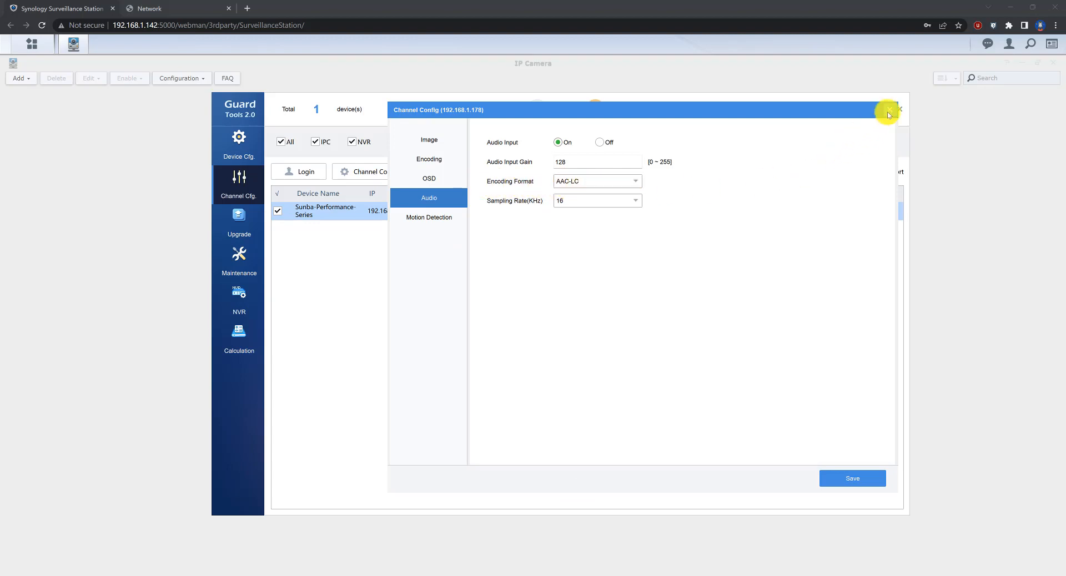
Step: Close the channel configuration and put Guard Tools away to return to the wizard
click(898, 109)
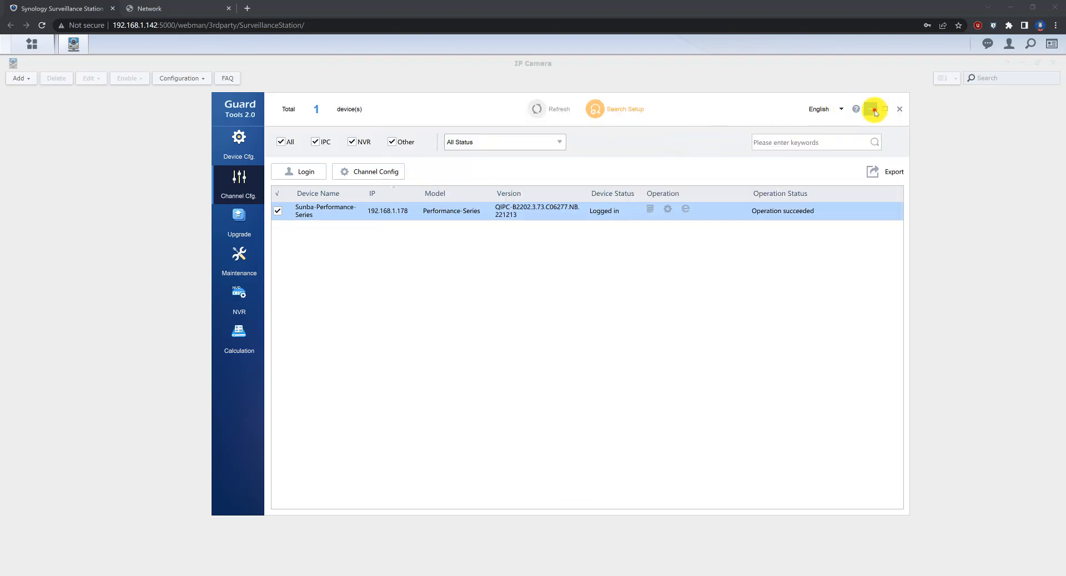
click(898, 108)
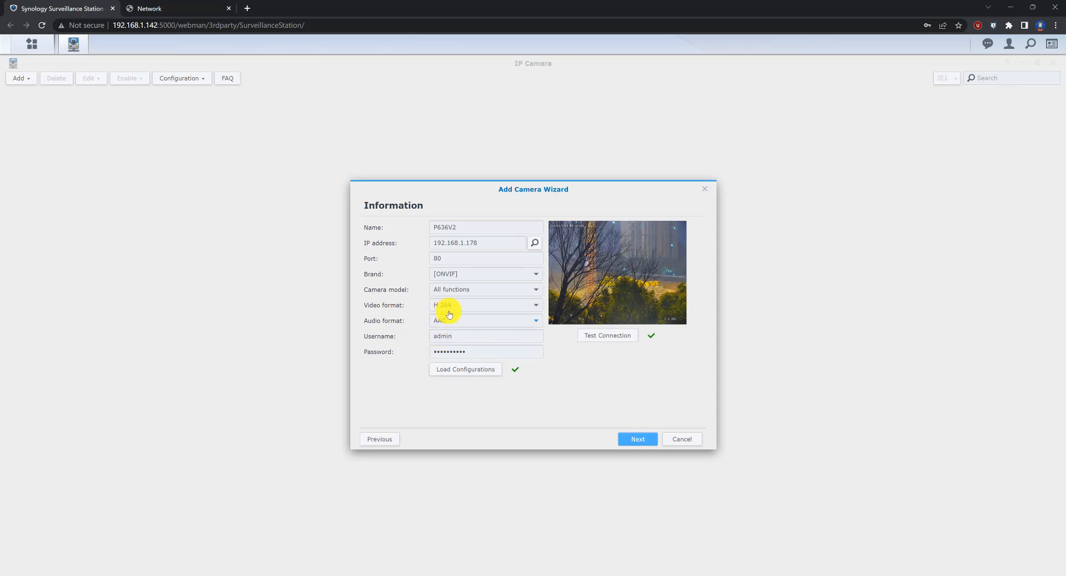
Step: Advance through the wizard summary and finish adding camera P636V2 to the IP camera list
click(637, 438)
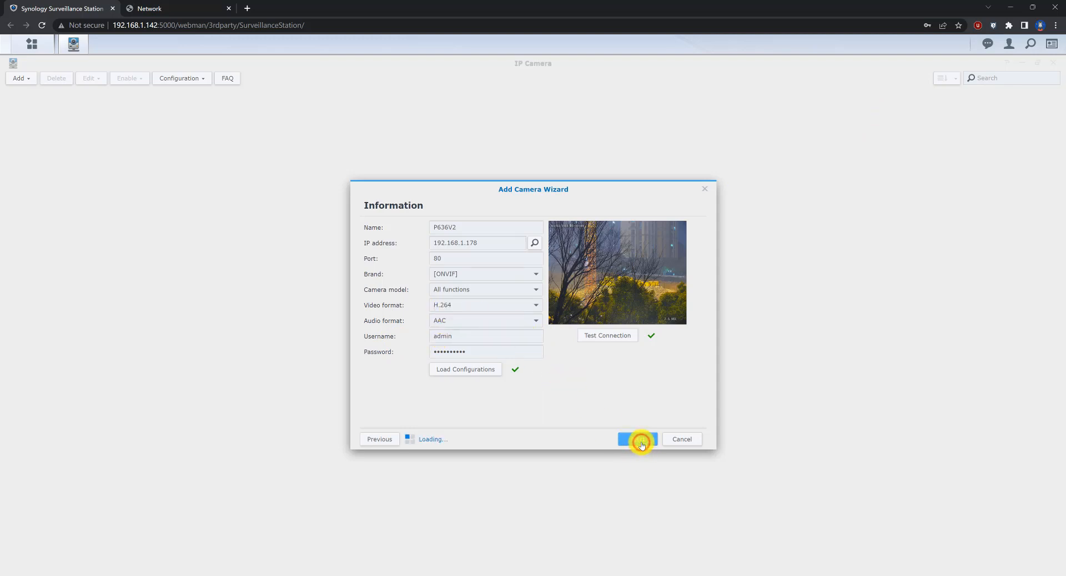
click(638, 438)
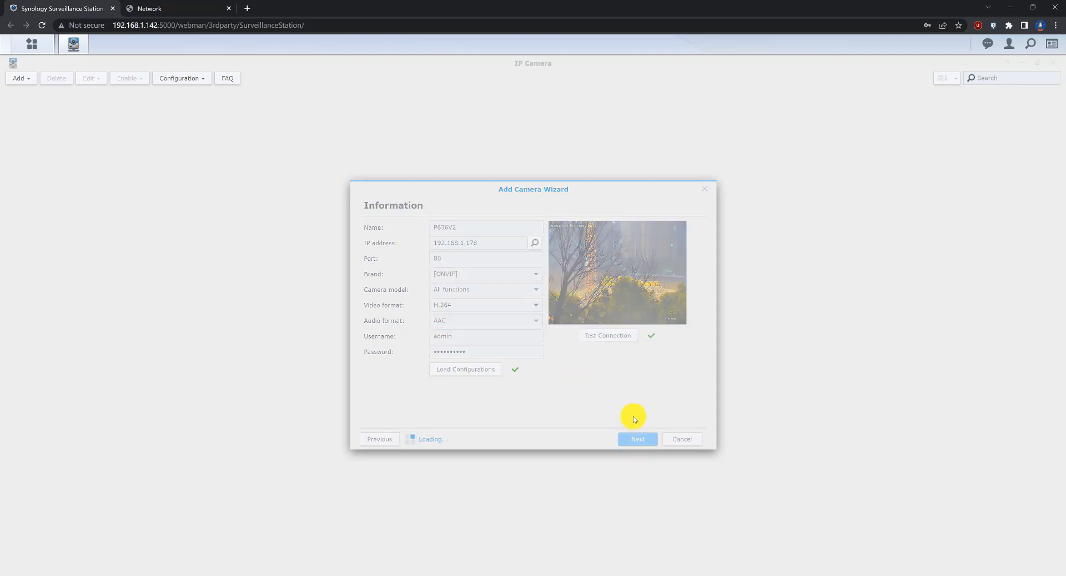
click(637, 439)
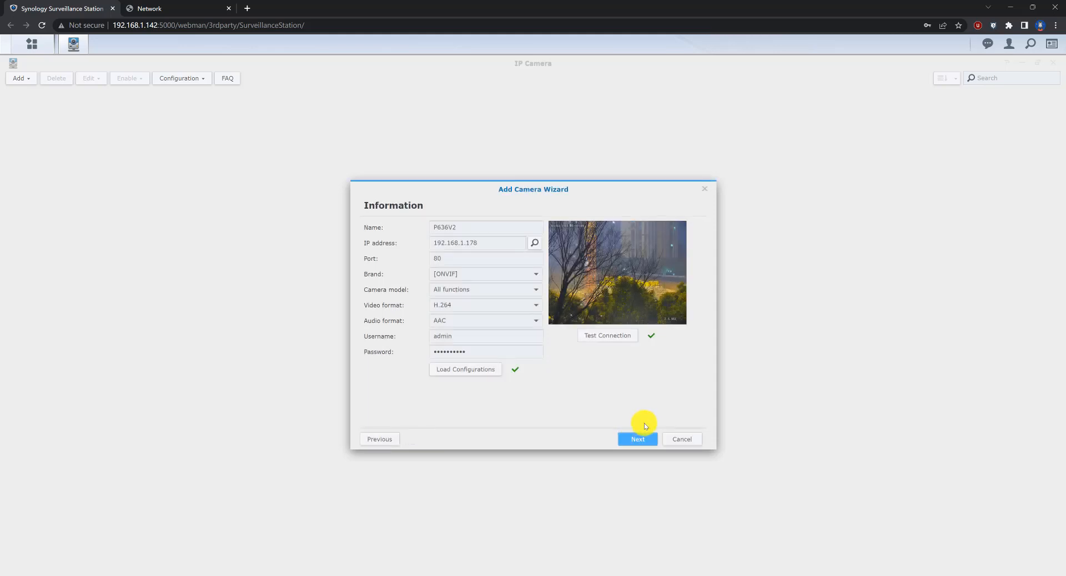
click(637, 438)
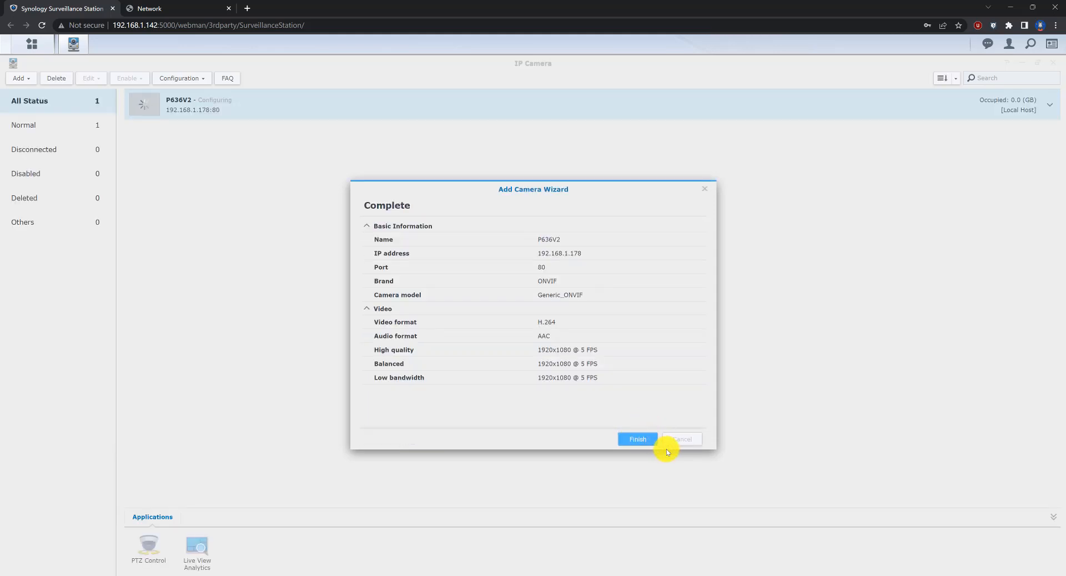
click(636, 439)
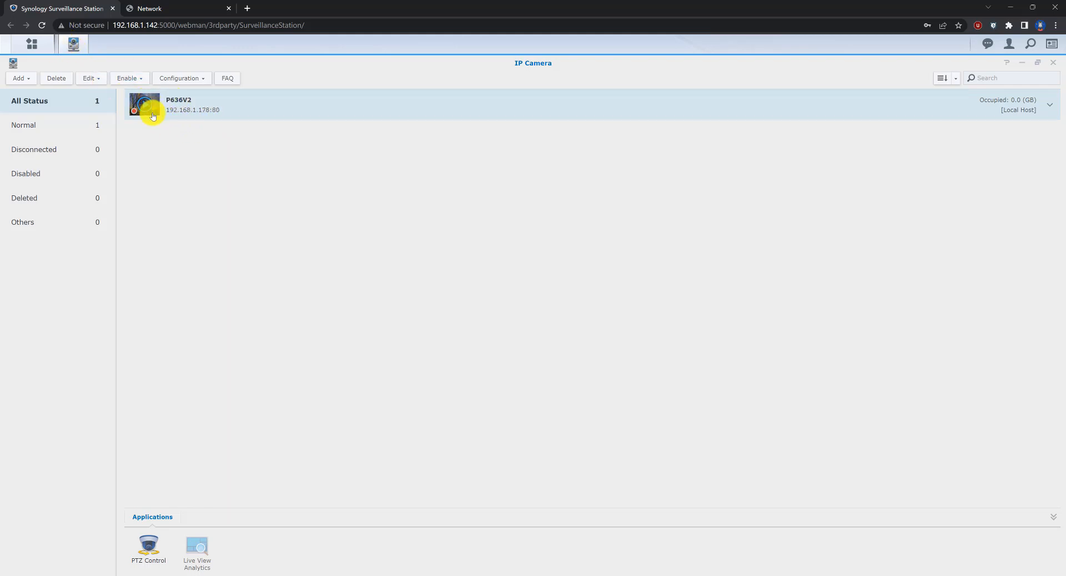
Step: Show camera P636V2 in a live preview and zoom its picture to 2.8x
double_click(144, 105)
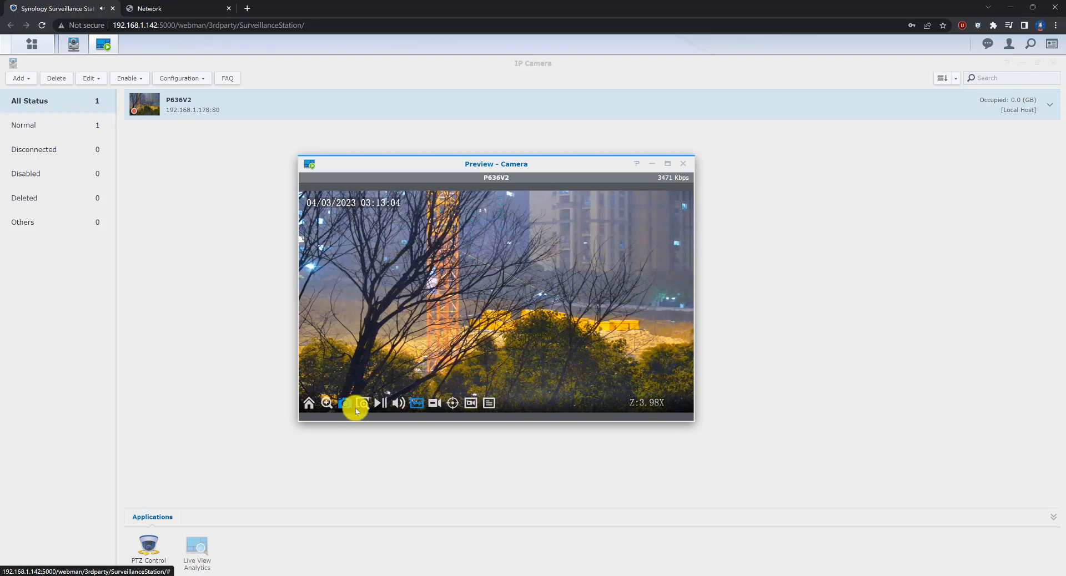
click(362, 403)
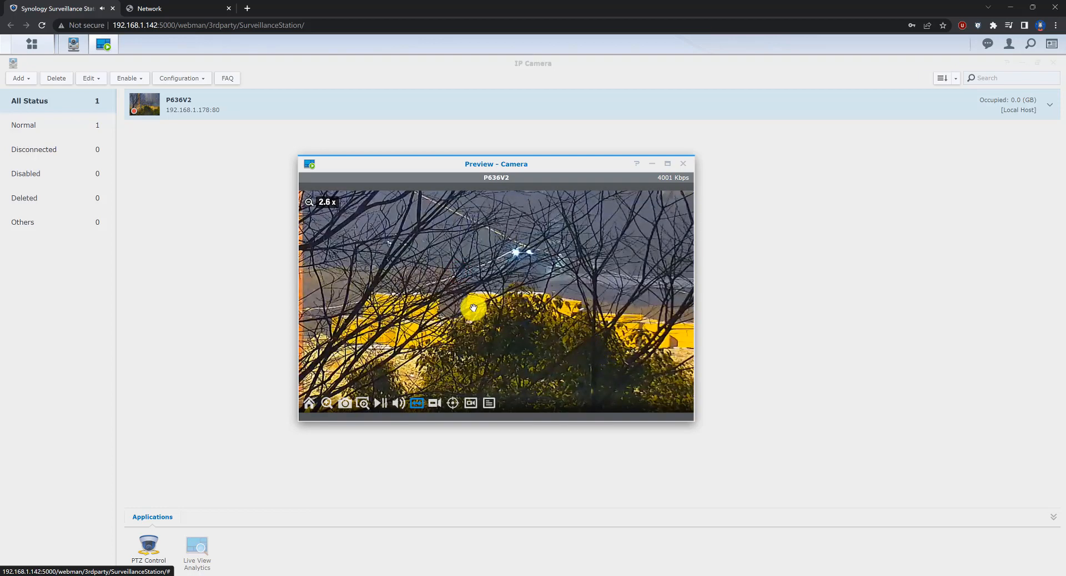
mouse_move(362, 403)
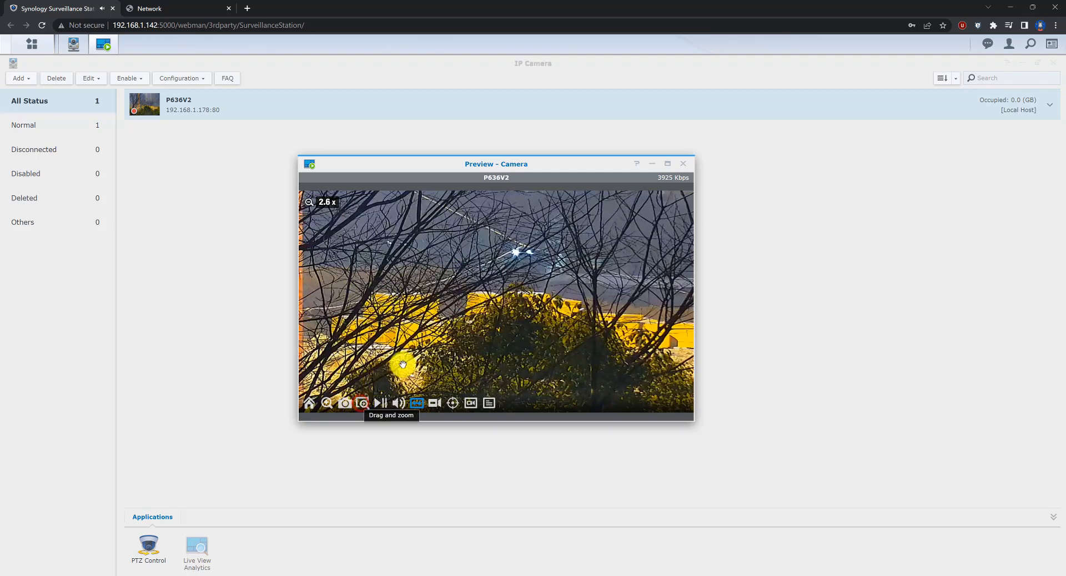